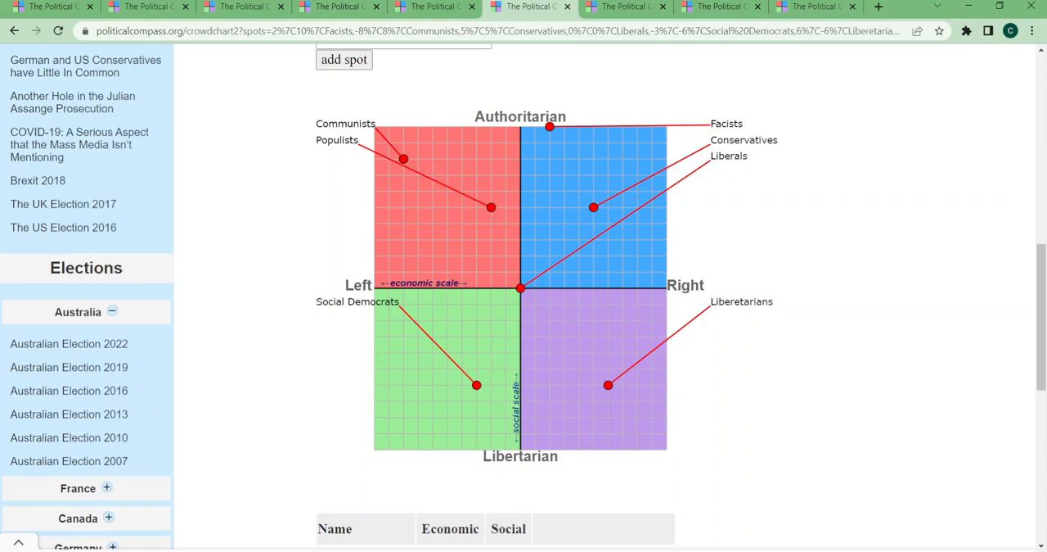
Show the updated crowdchart with Militarists, Democratic Socialists and Greens added
{"action": "left_click", "coordinate": [625, 7]}
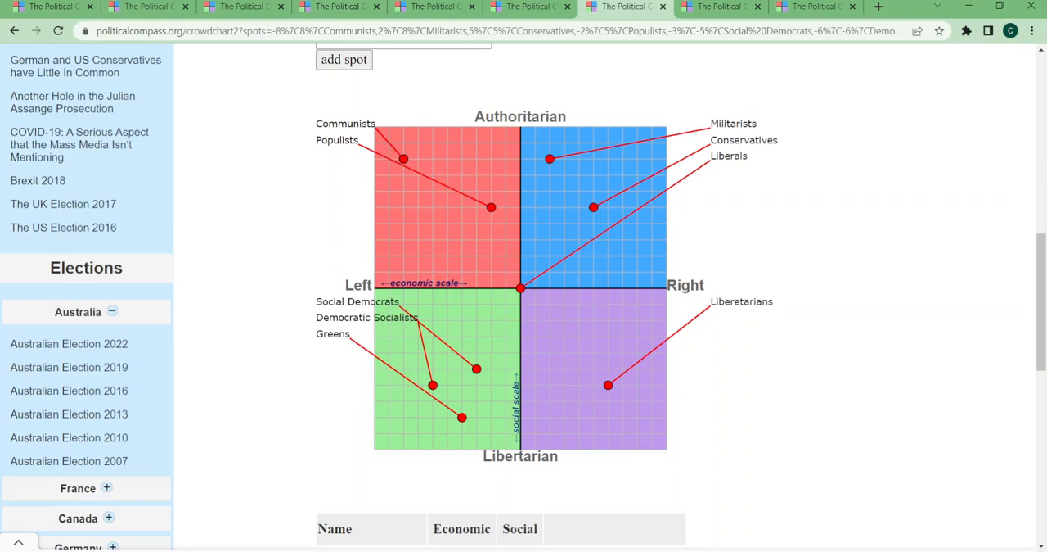